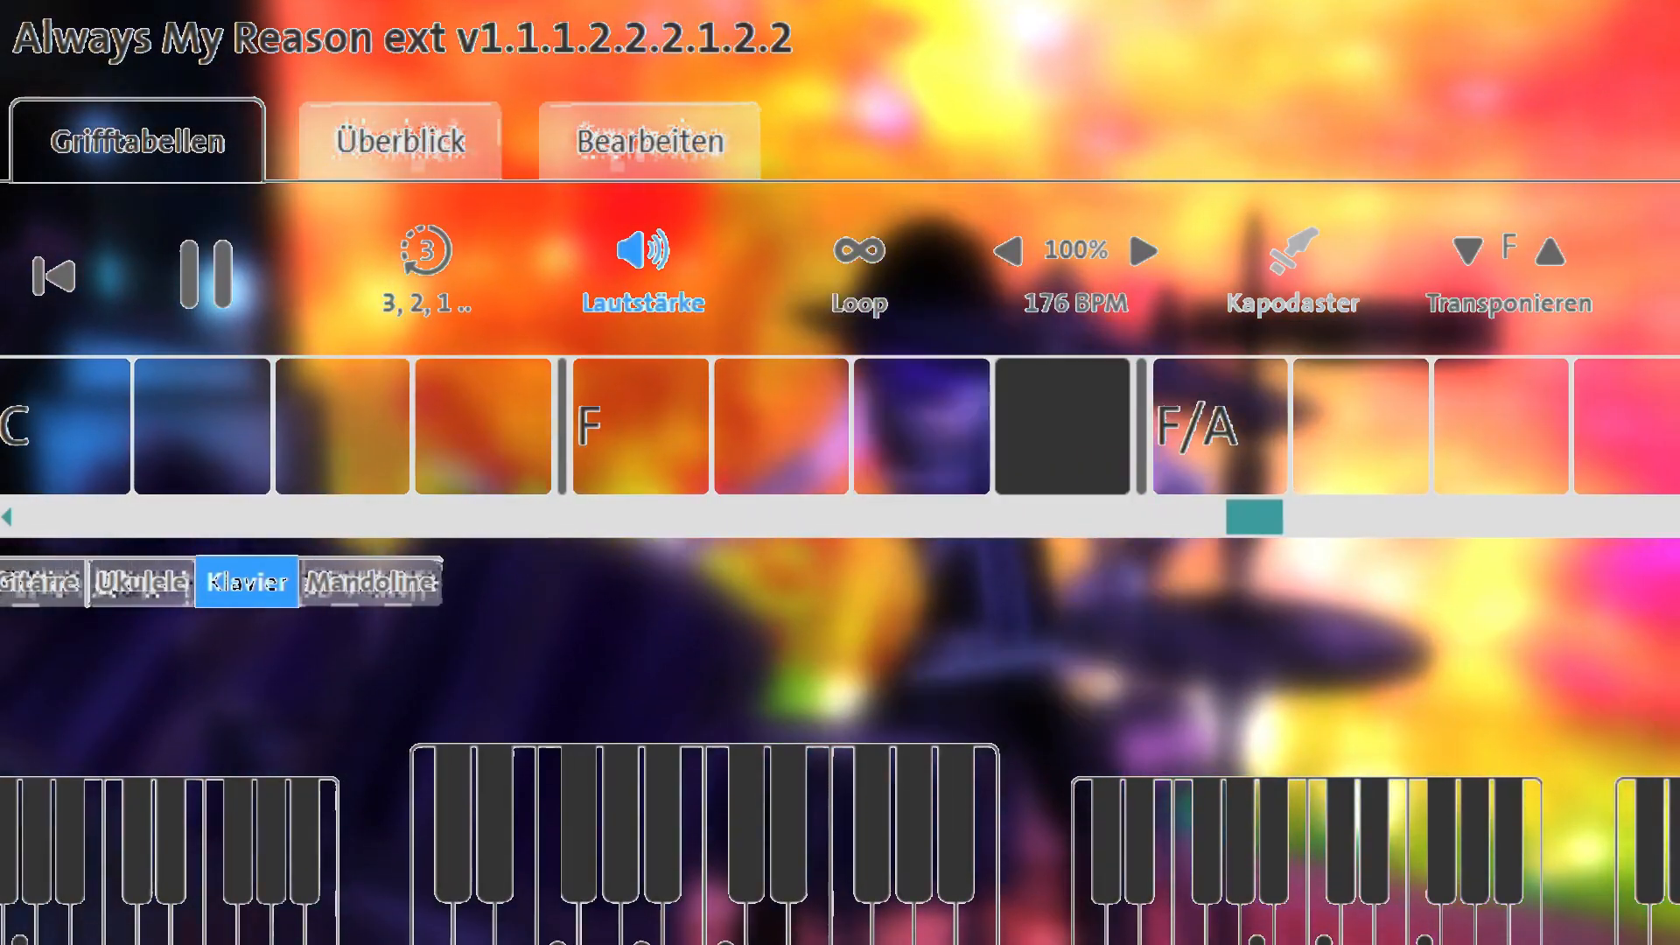
pyautogui.hscroll(3)
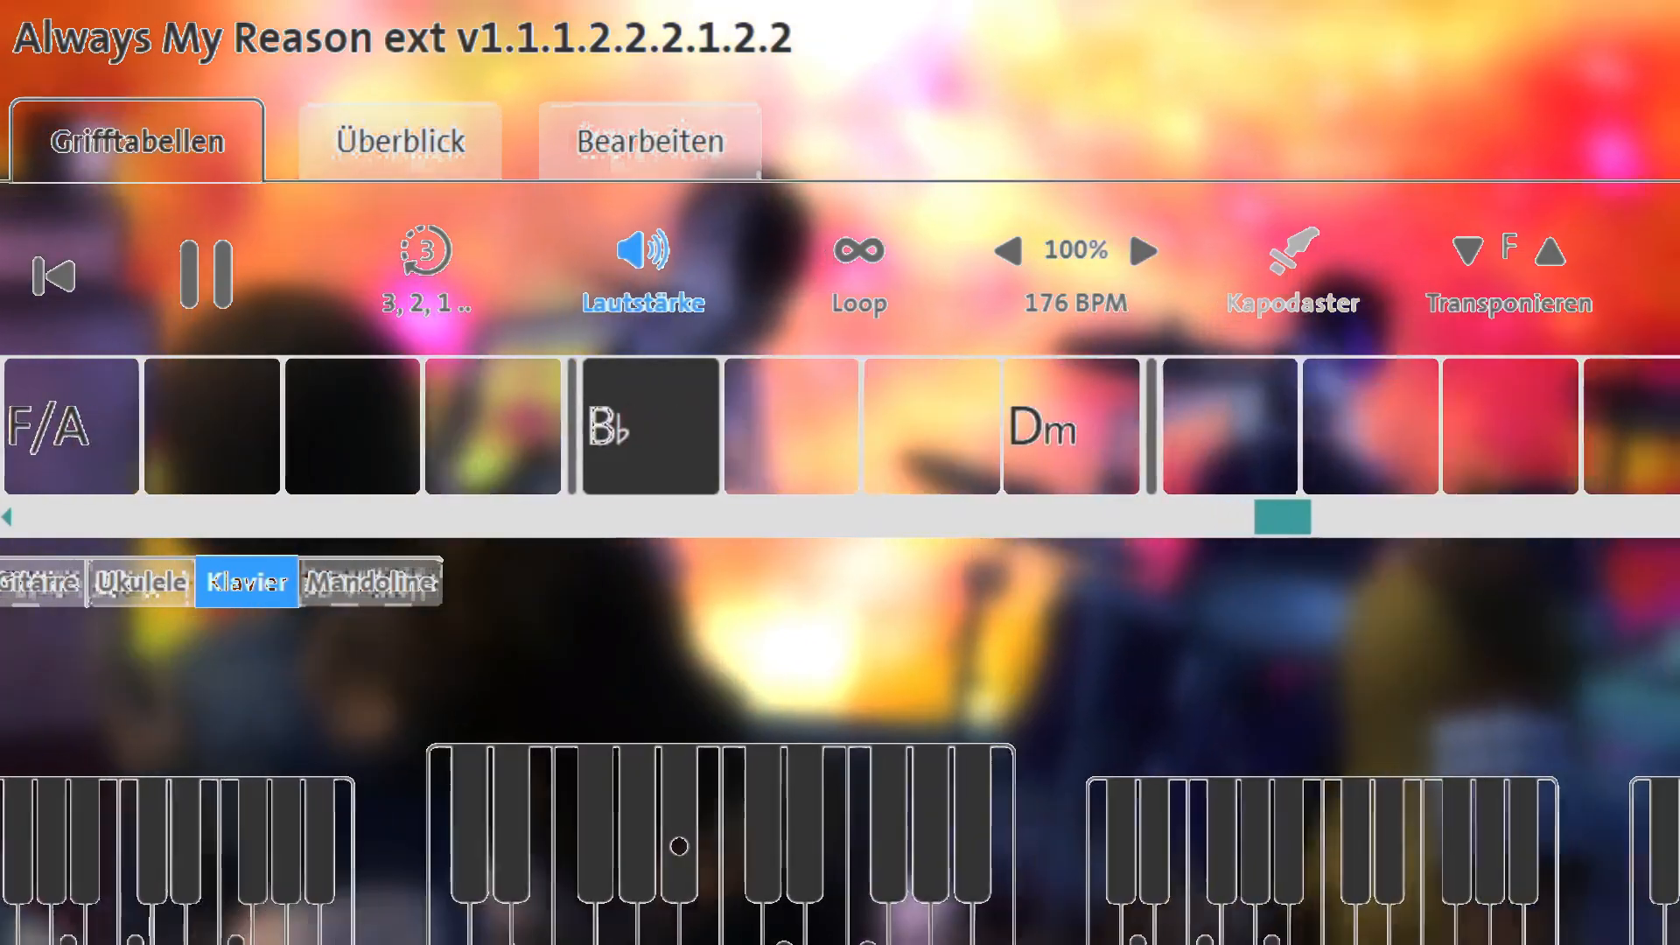